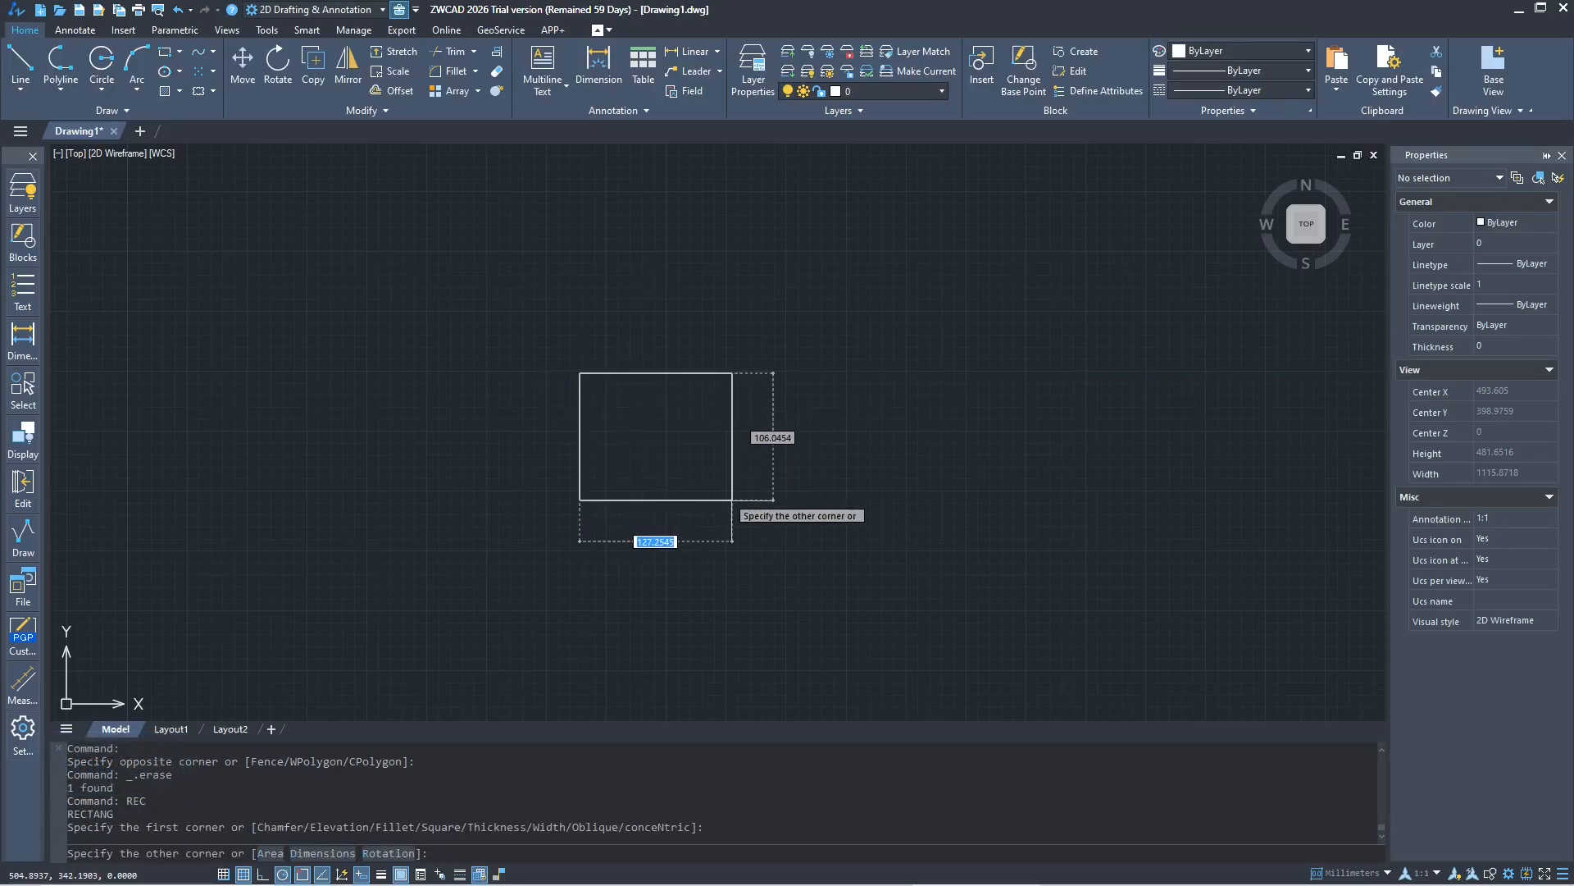
Step: Finish the 30 by 30 square rectangle and start the DIMLIN command
{"action": "key", "text": "Tab"}
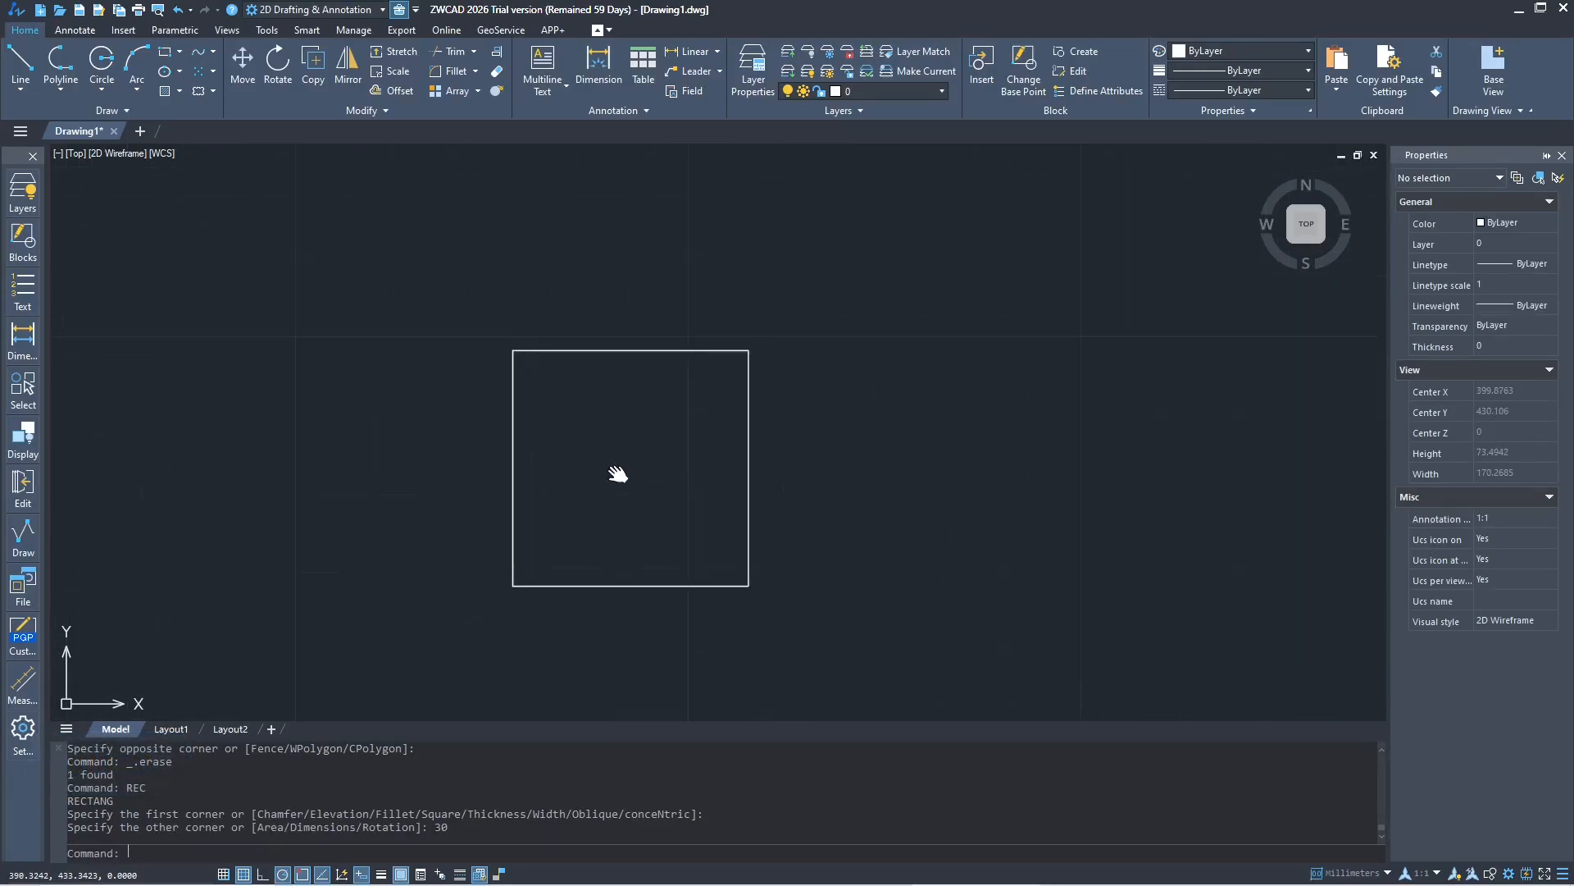
{"action": "type", "text": "dimlin"}
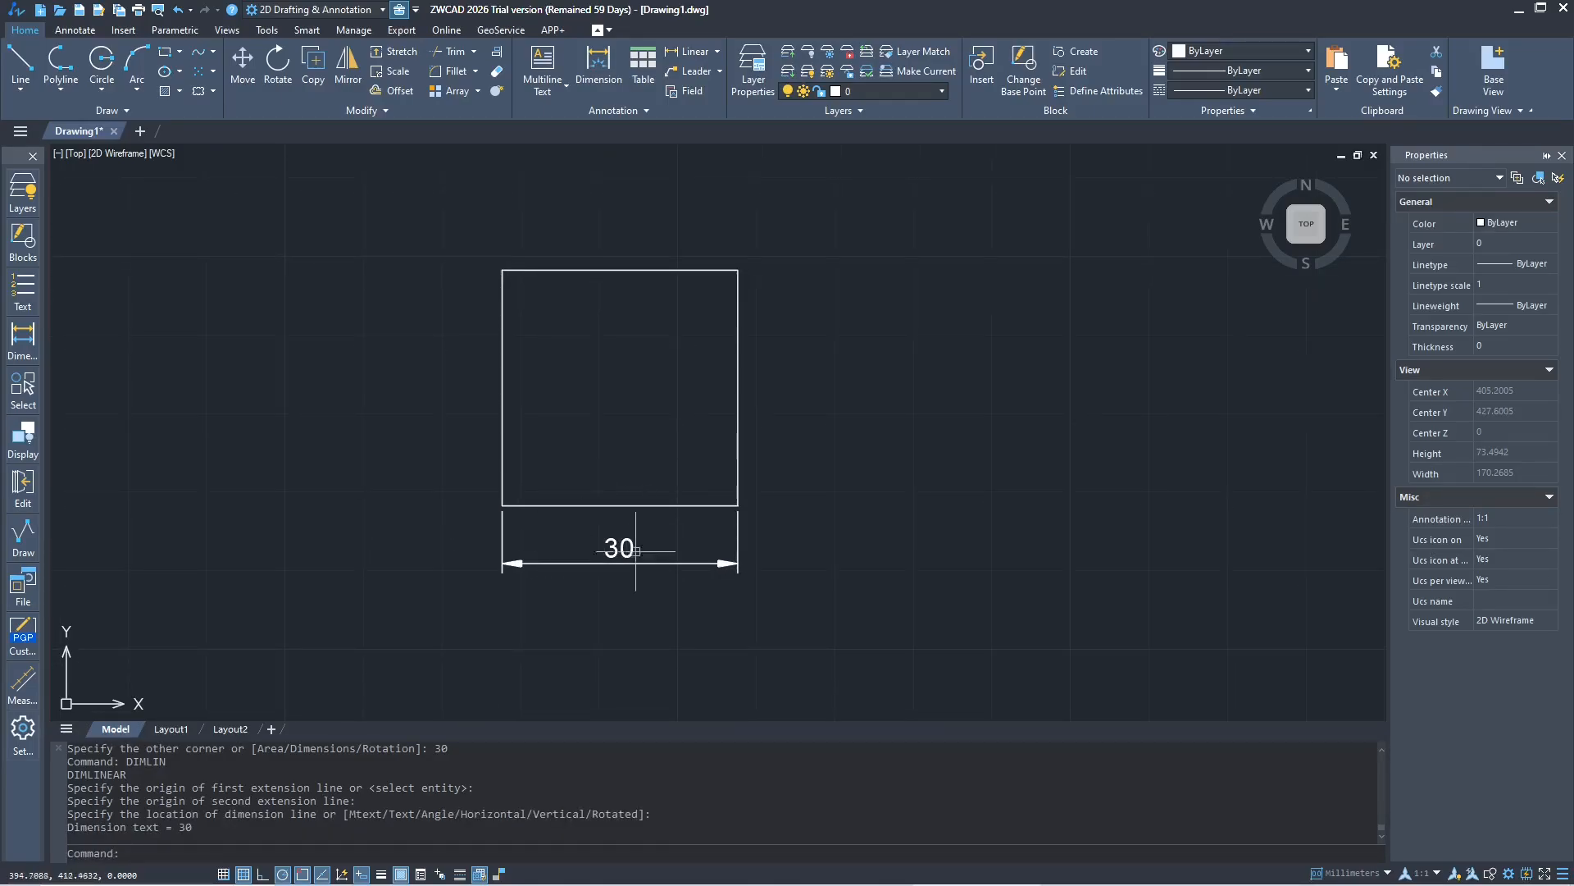
{"action": "mouse_move", "coordinate": [610, 569]}
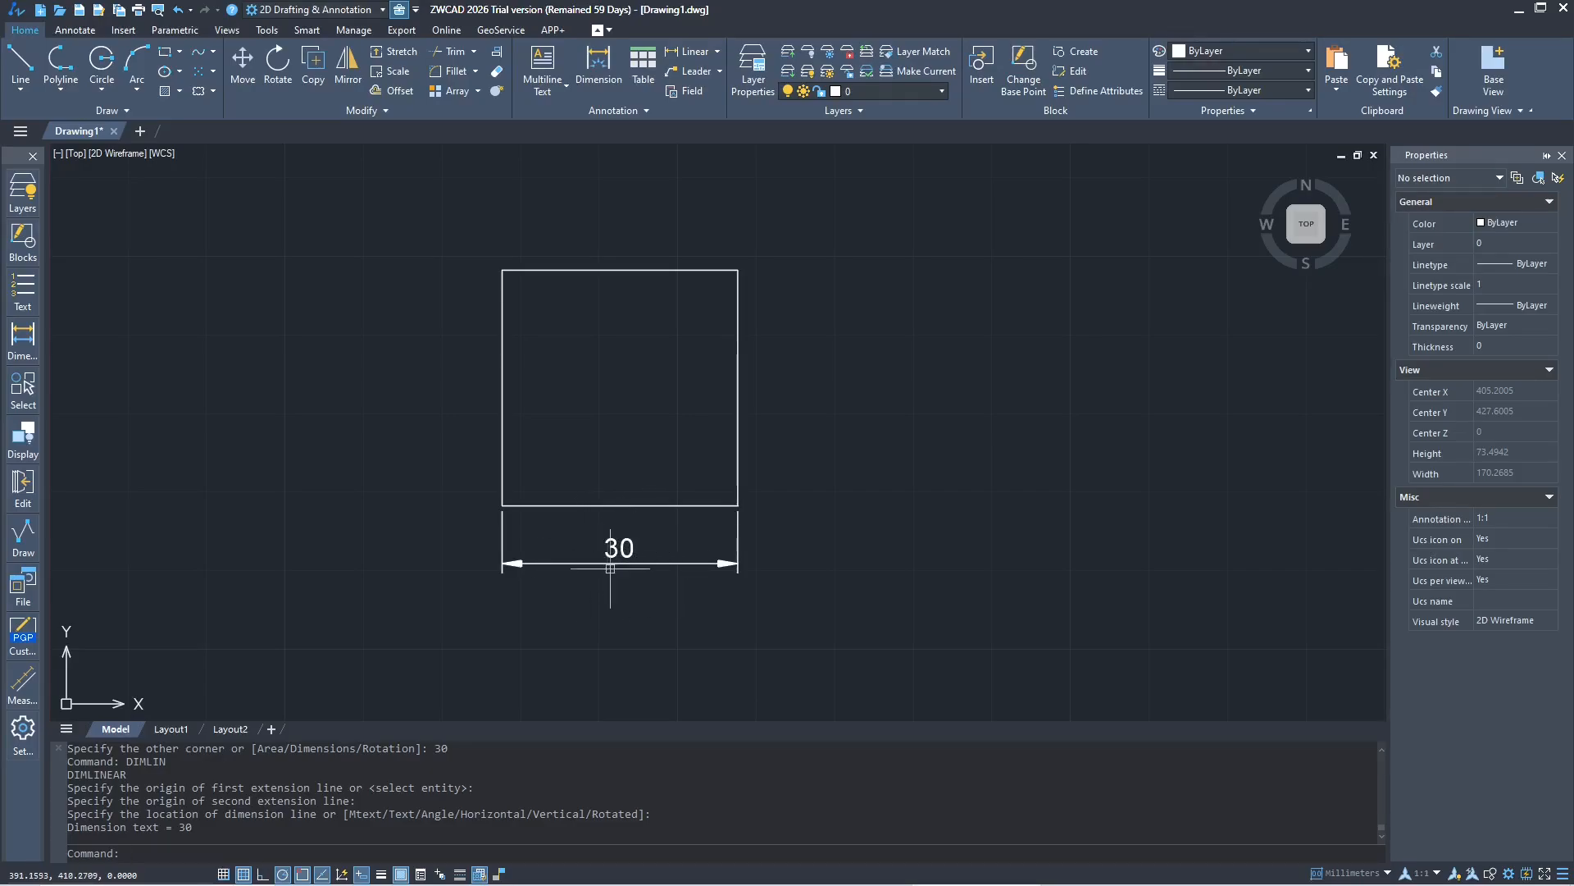
Step: Begin the D alias to bring up the Dimension Style Manager
{"action": "type", "text": "d"}
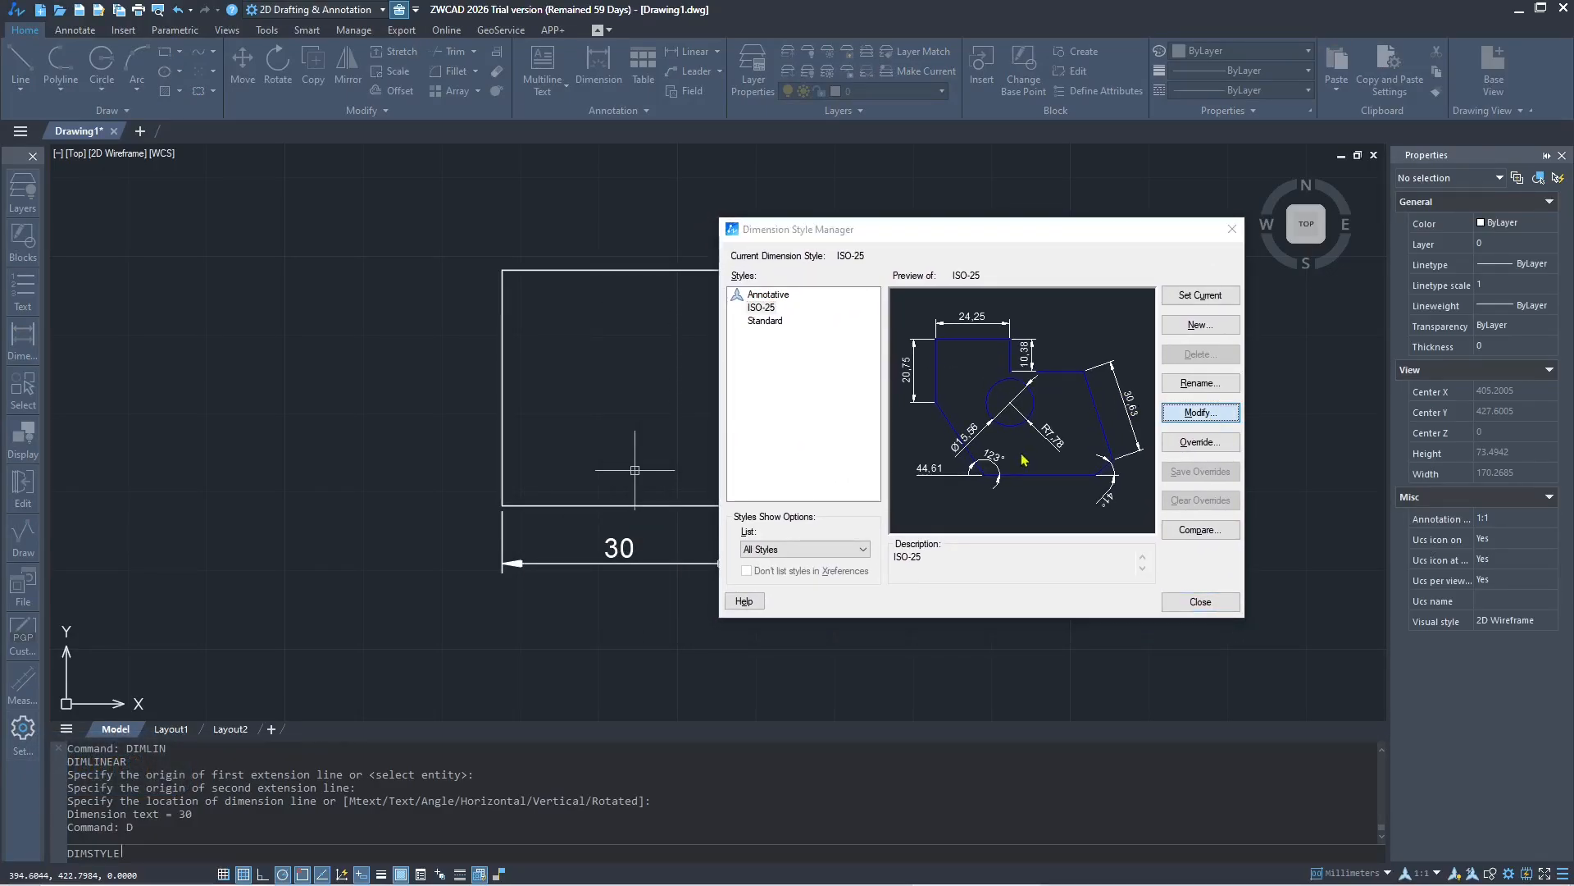
Step: Modify the ISO-25 dimension style to add an 'mm' suffix to primary units
{"action": "left_click", "coordinate": [1199, 411]}
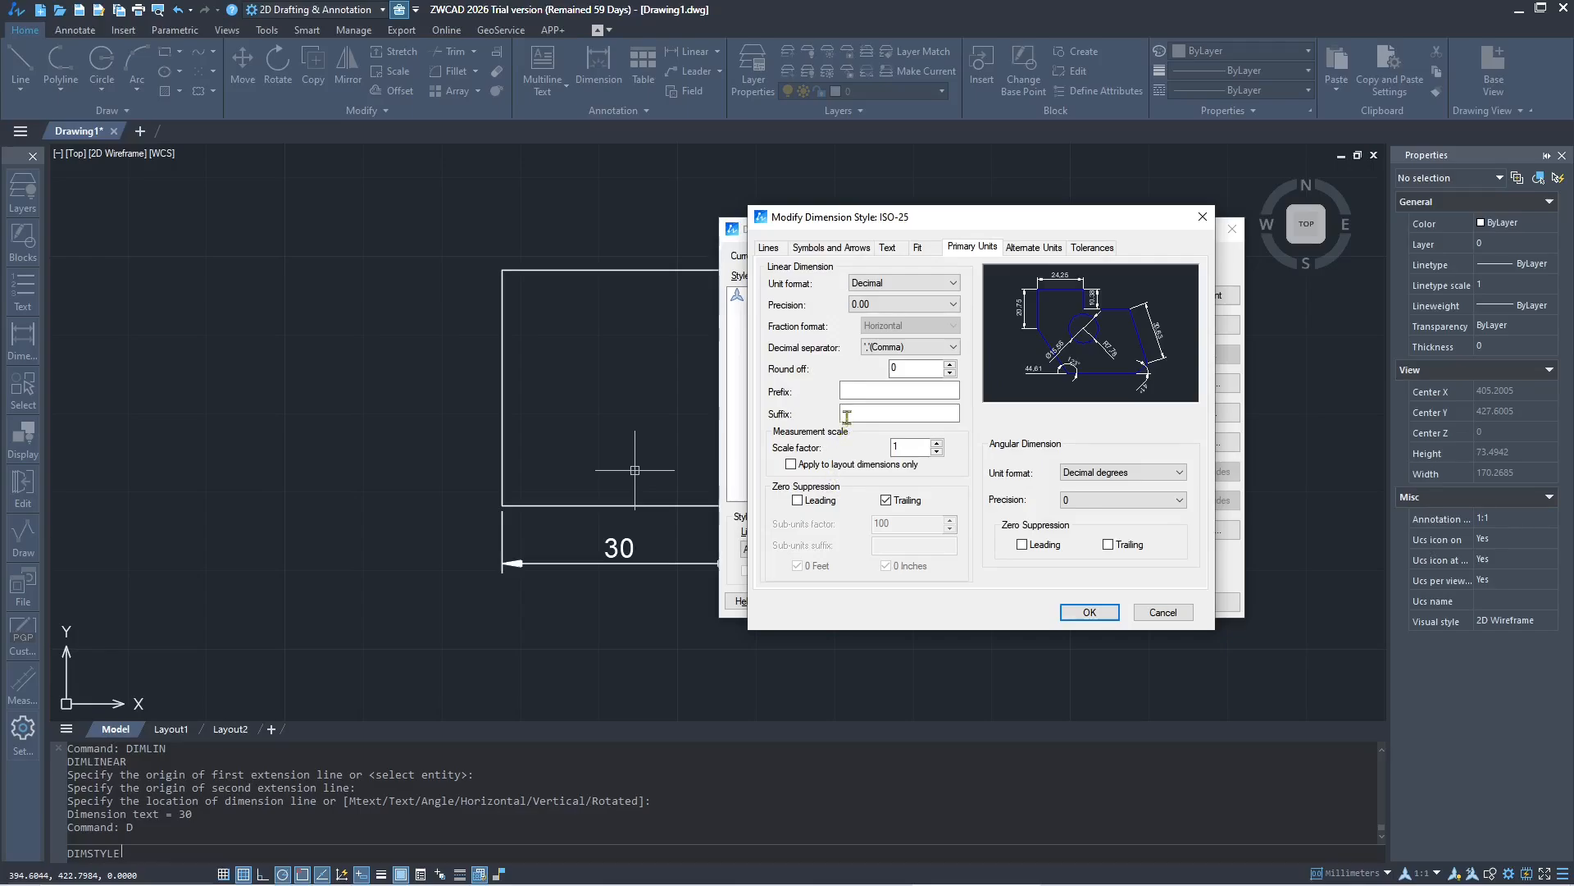
{"action": "left_click", "coordinate": [899, 414]}
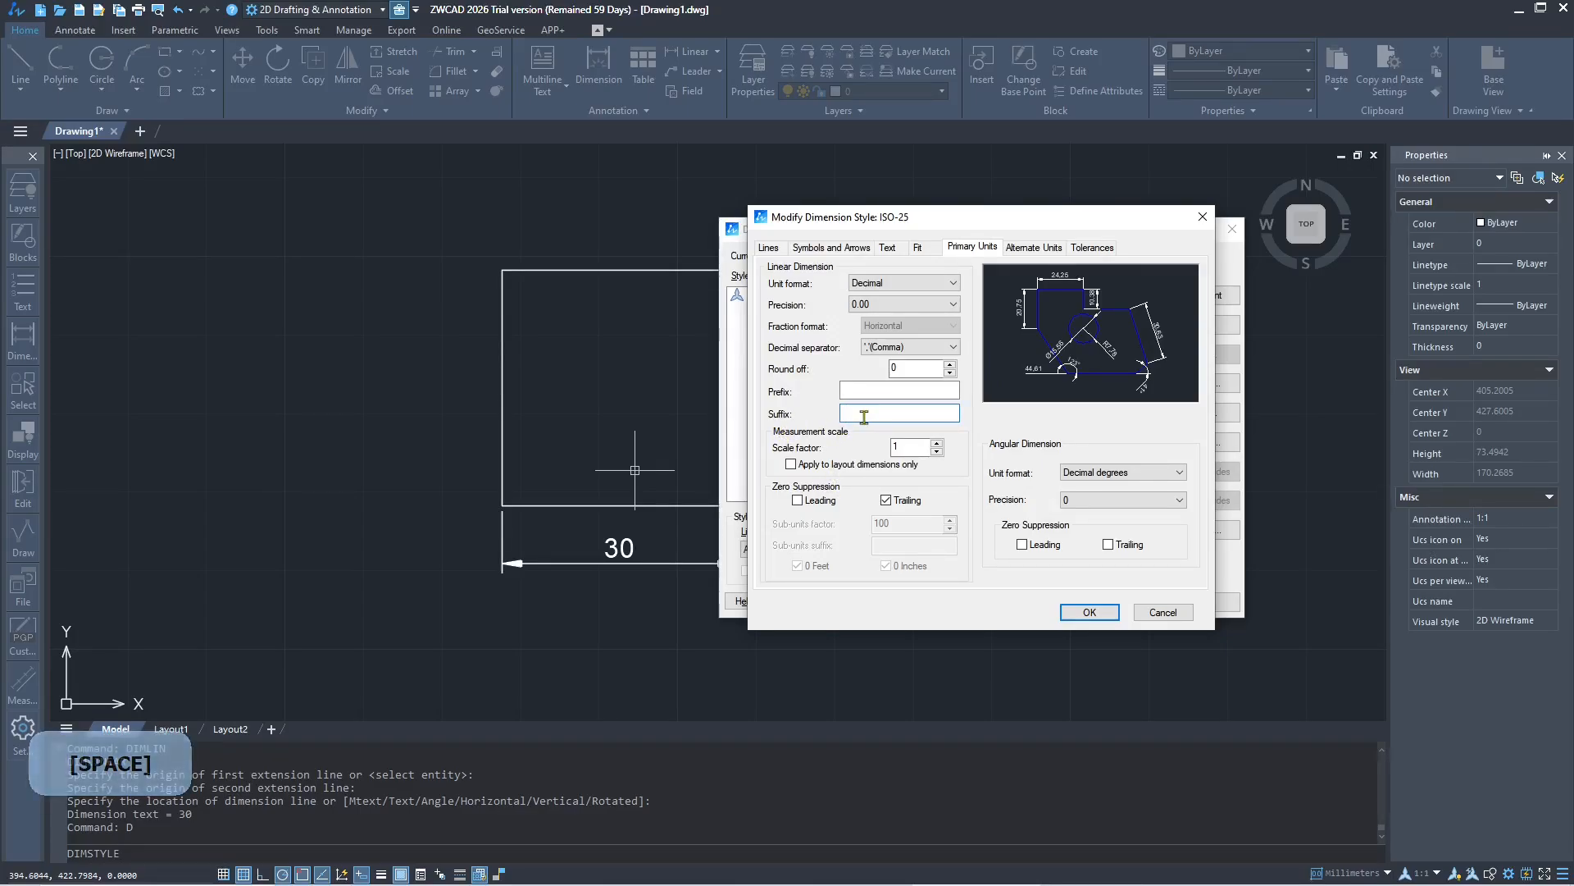
{"action": "type", "text": "mm"}
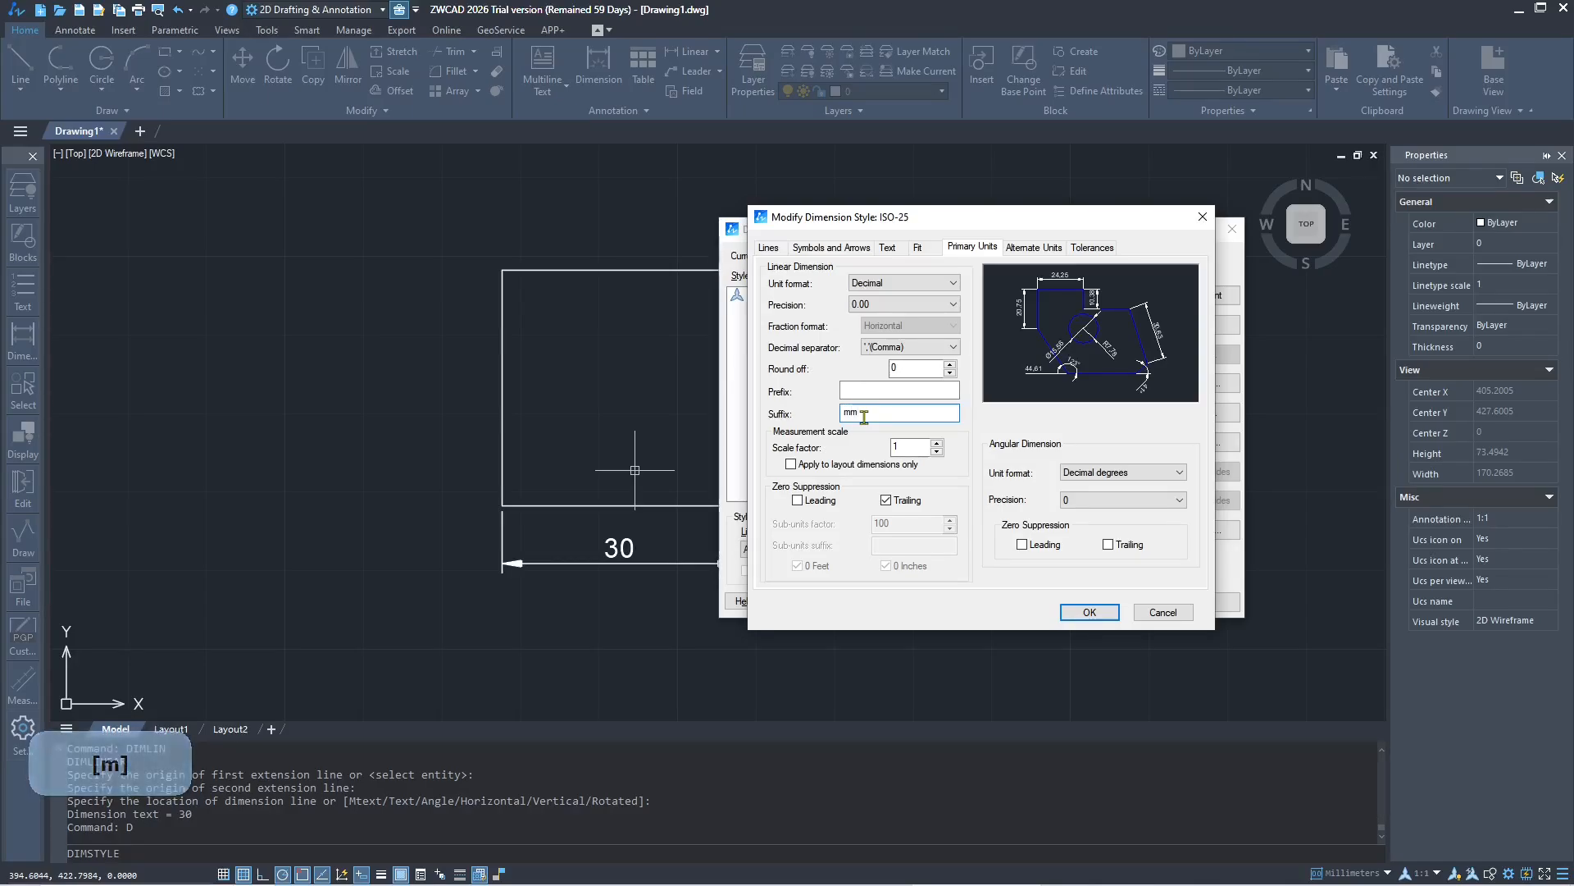
{"action": "left_click", "coordinate": [1088, 612]}
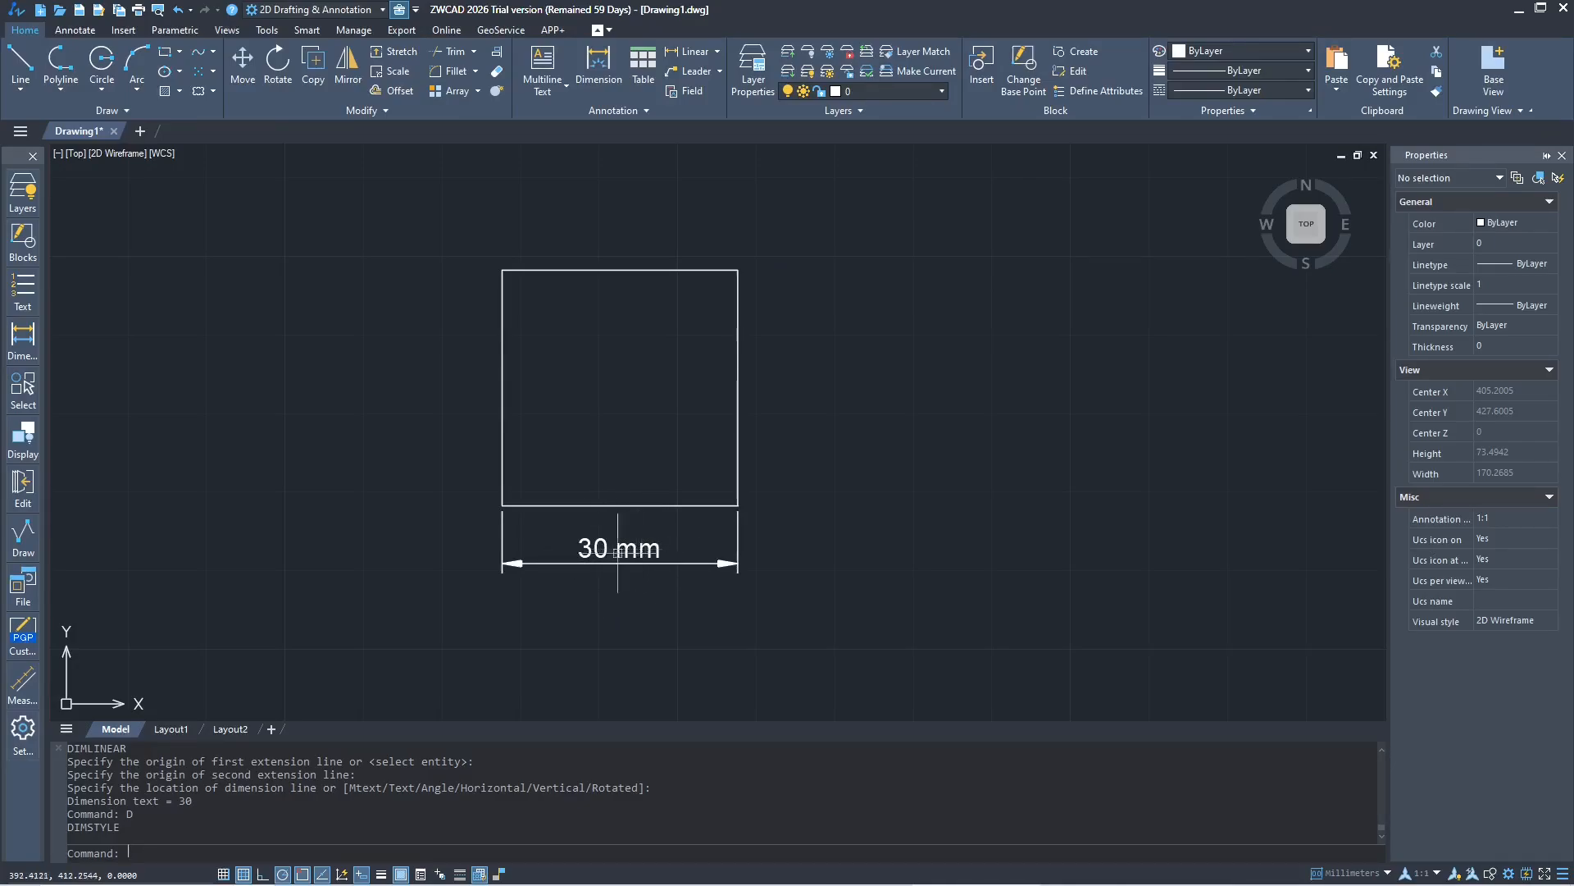
{"action": "mouse_move", "coordinate": [815, 532]}
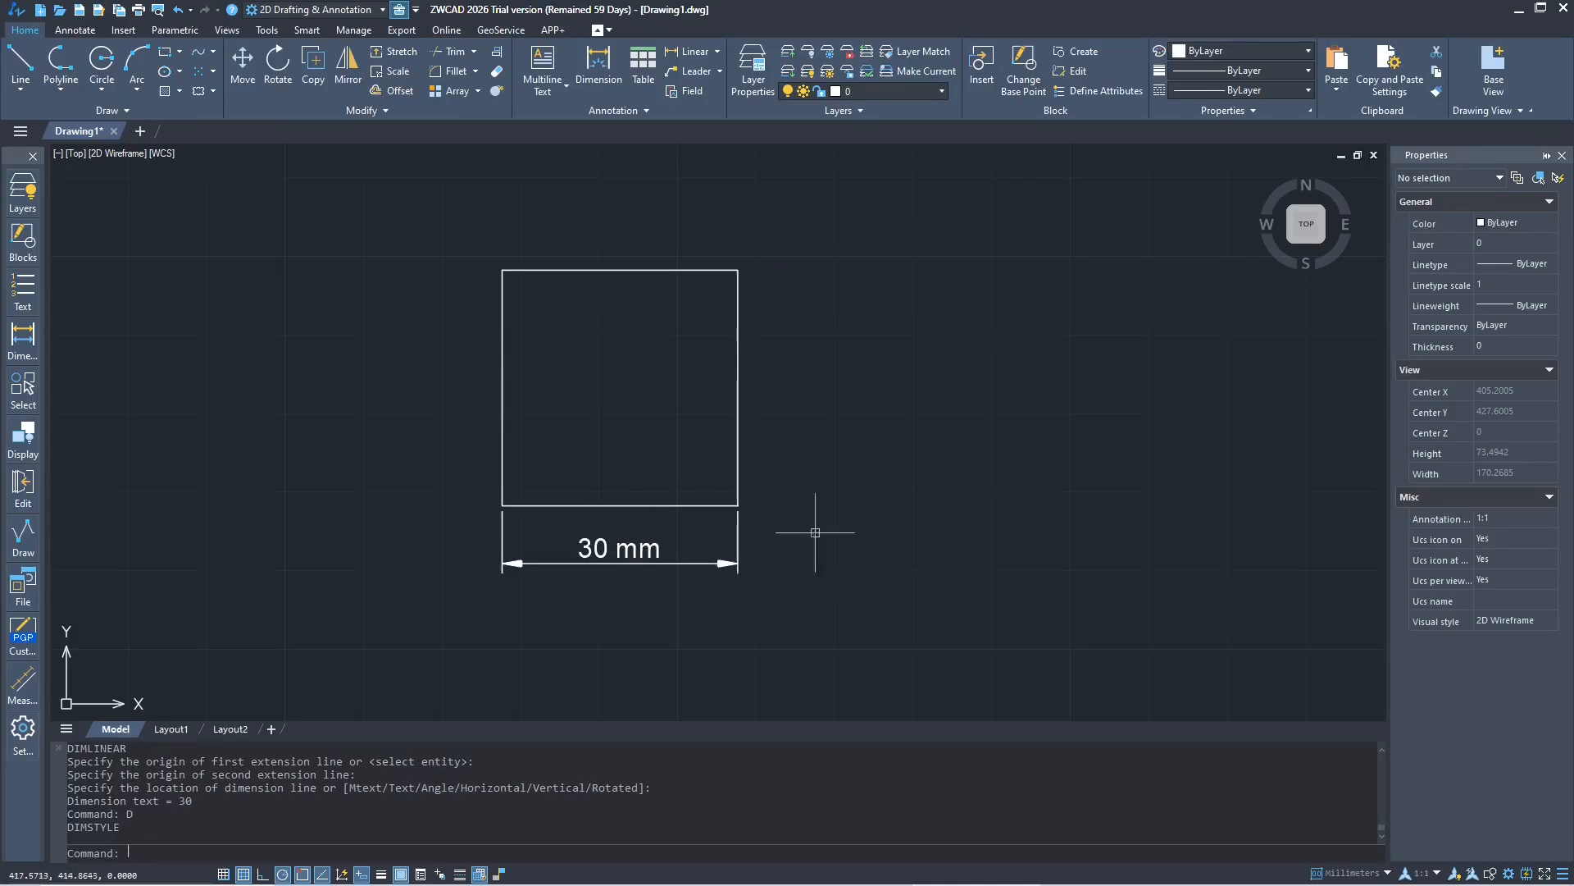
{"action": "mouse_move", "coordinate": [849, 466]}
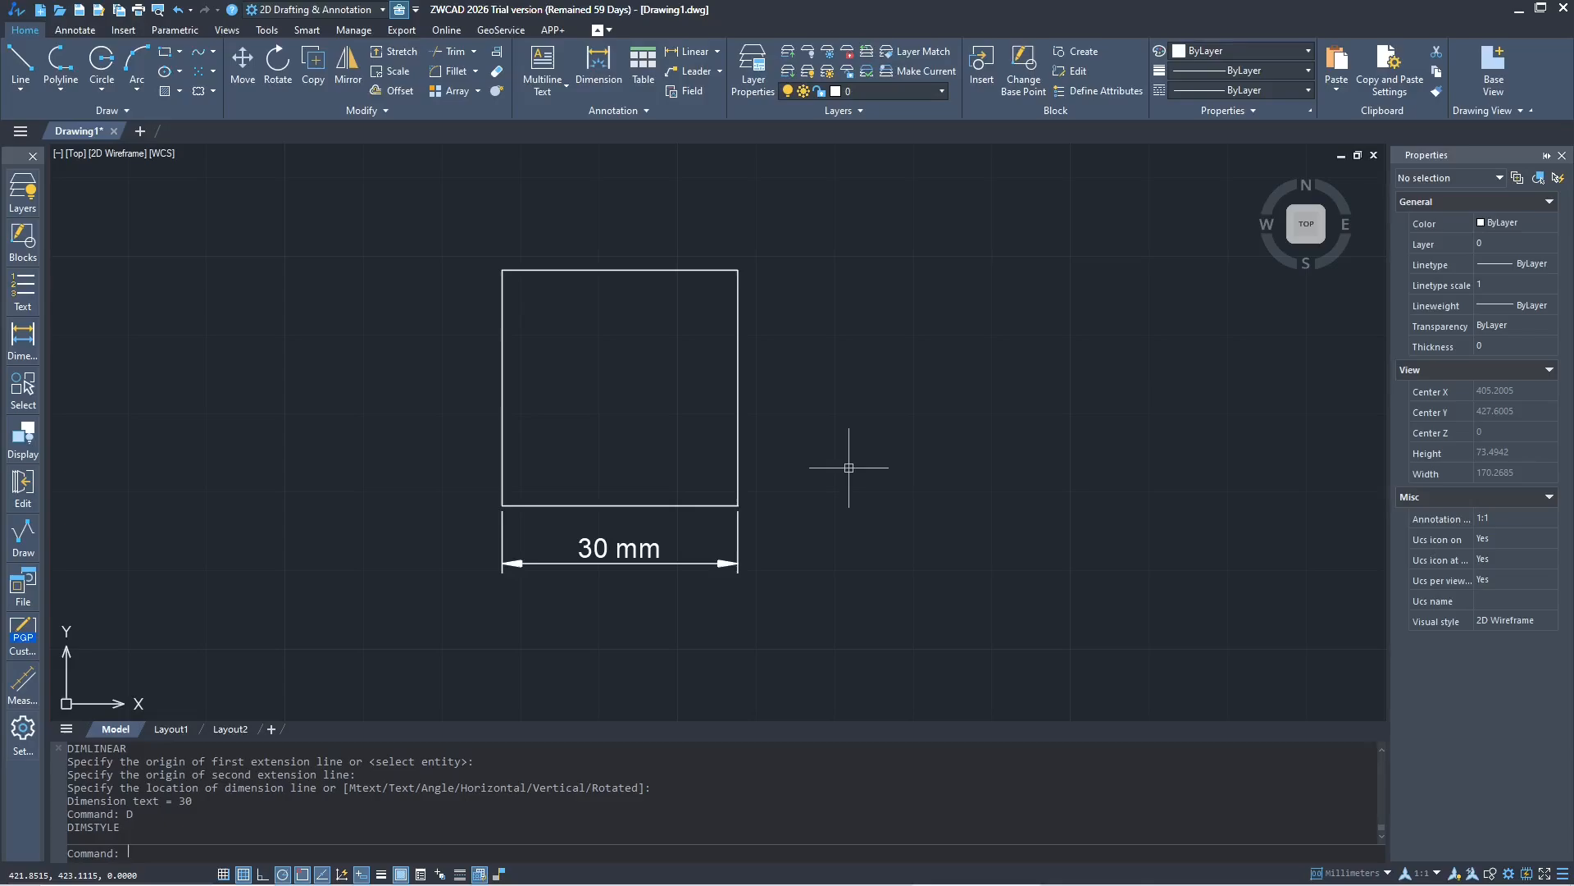
Step: Close the style manager and enter D to restart DIMSTYLE
{"action": "type", "text": "d"}
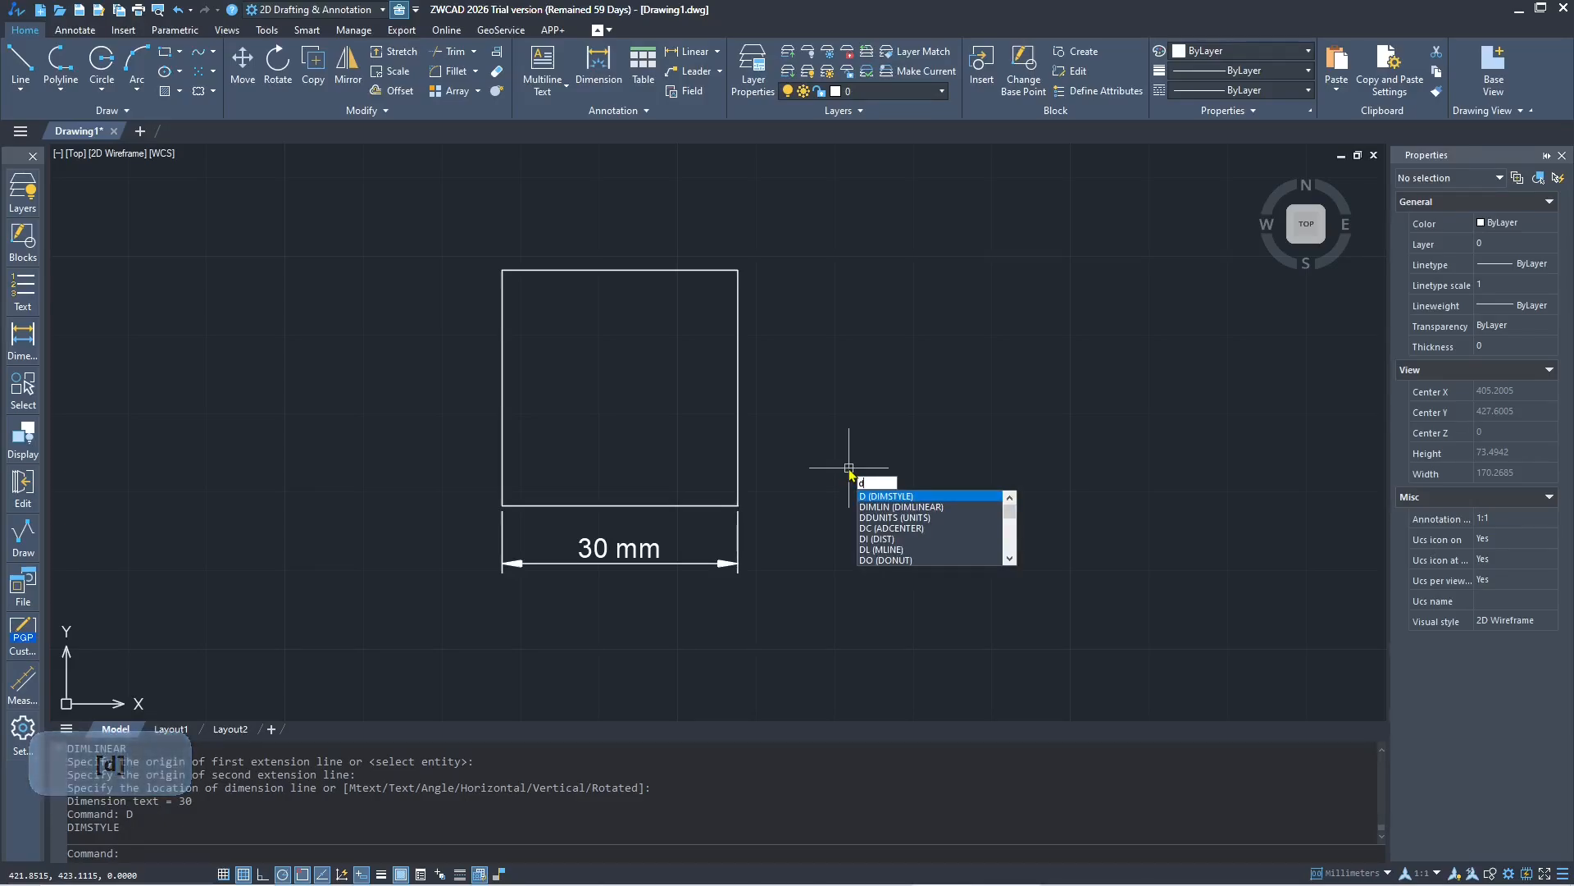
Step: Remove the mm suffix from ISO-25 and set its unit format to Architectural
{"action": "key", "text": "enter"}
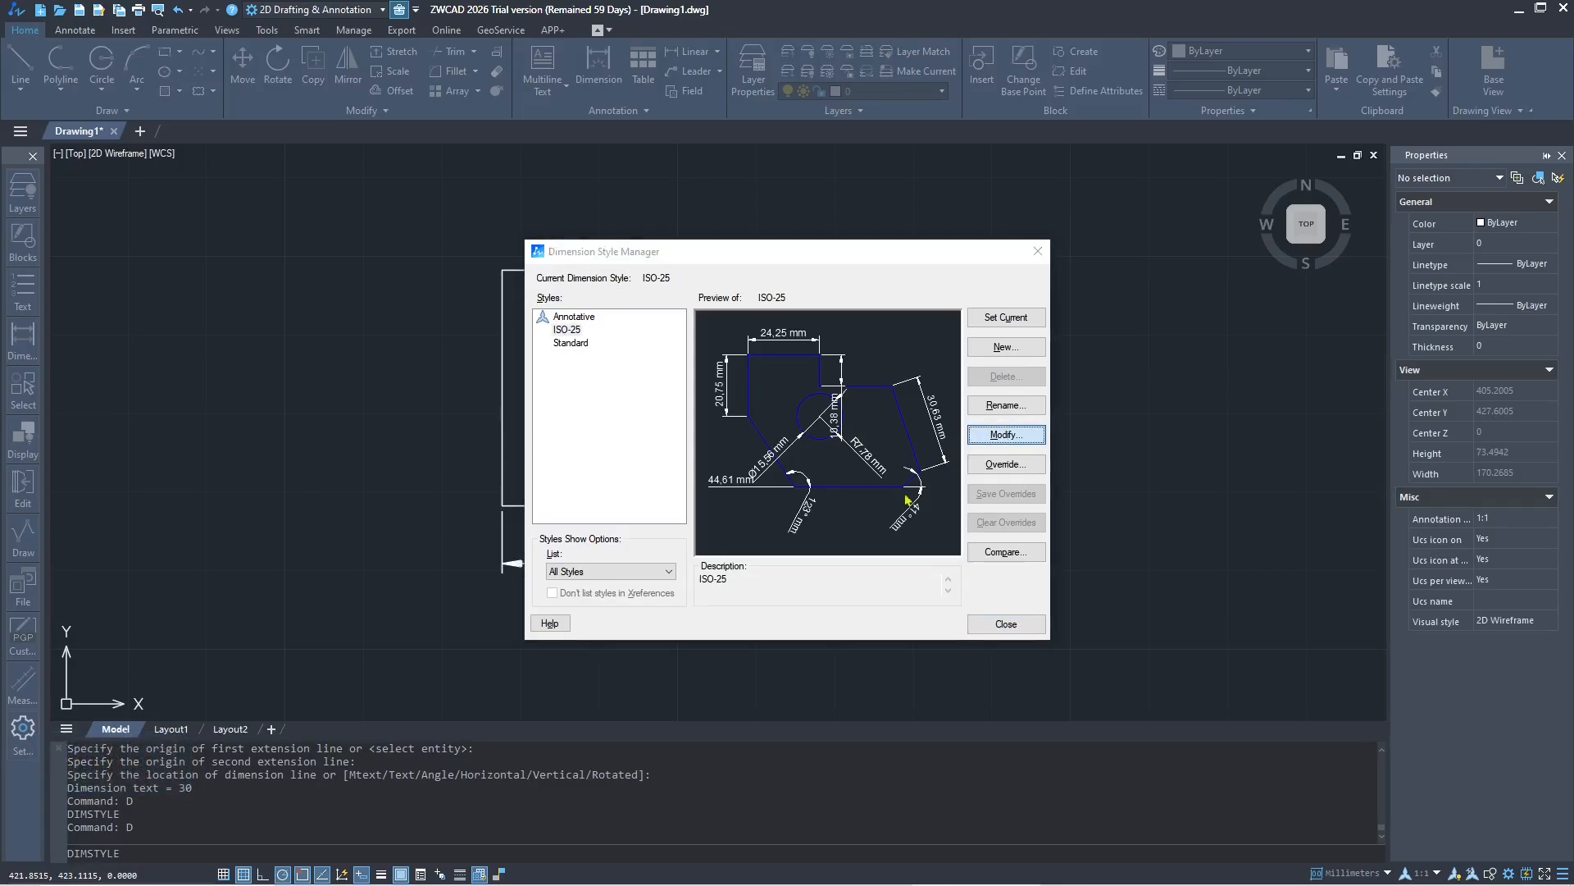
{"action": "left_click", "coordinate": [1005, 433]}
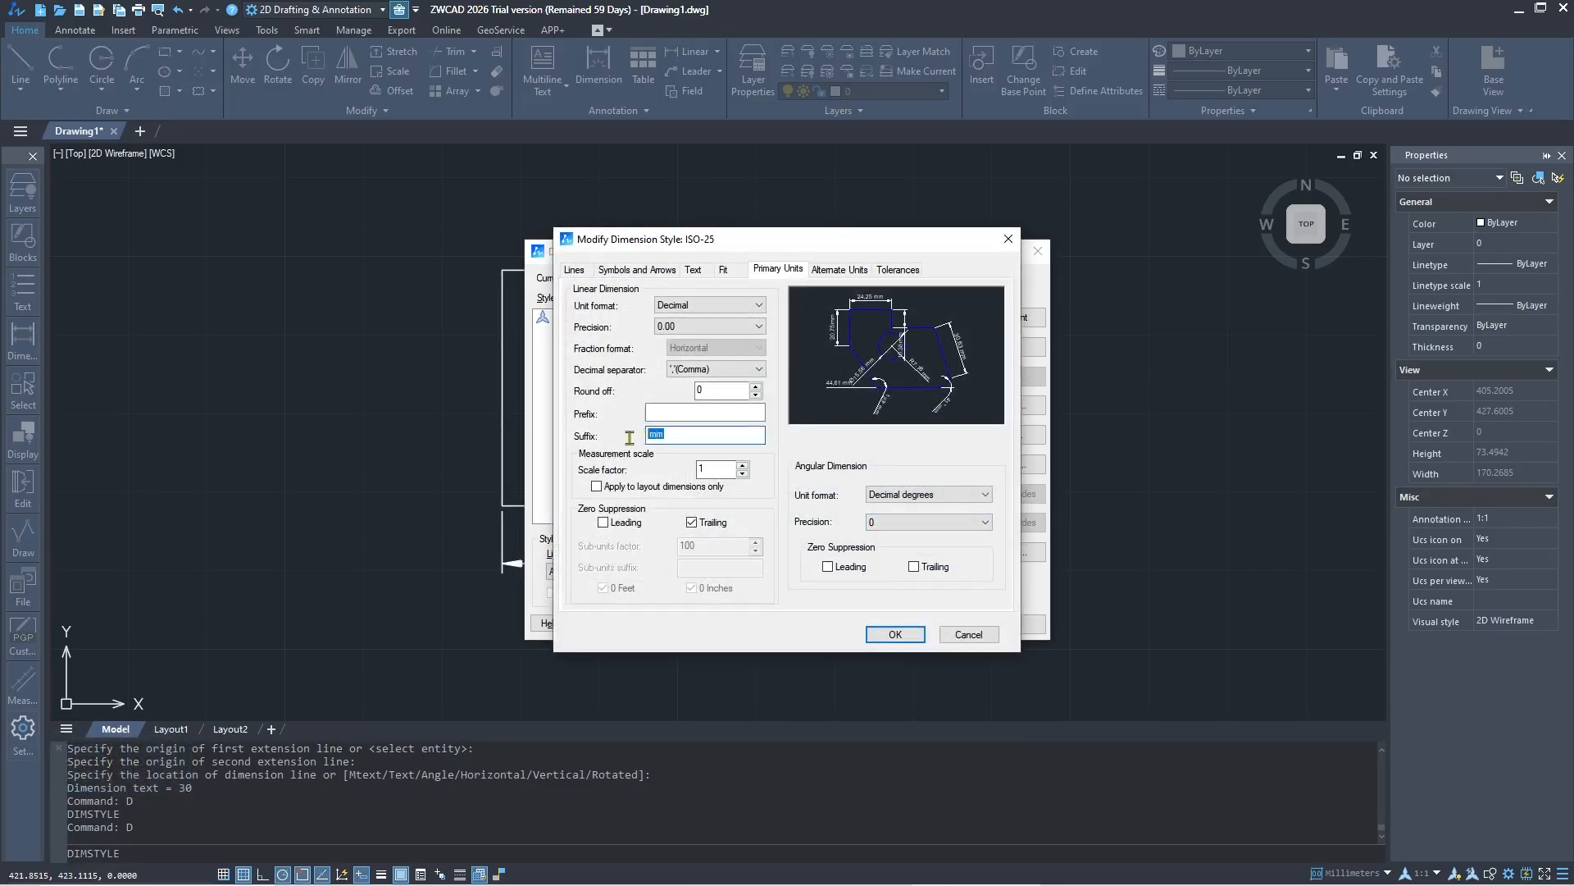
{"action": "key", "text": "delete"}
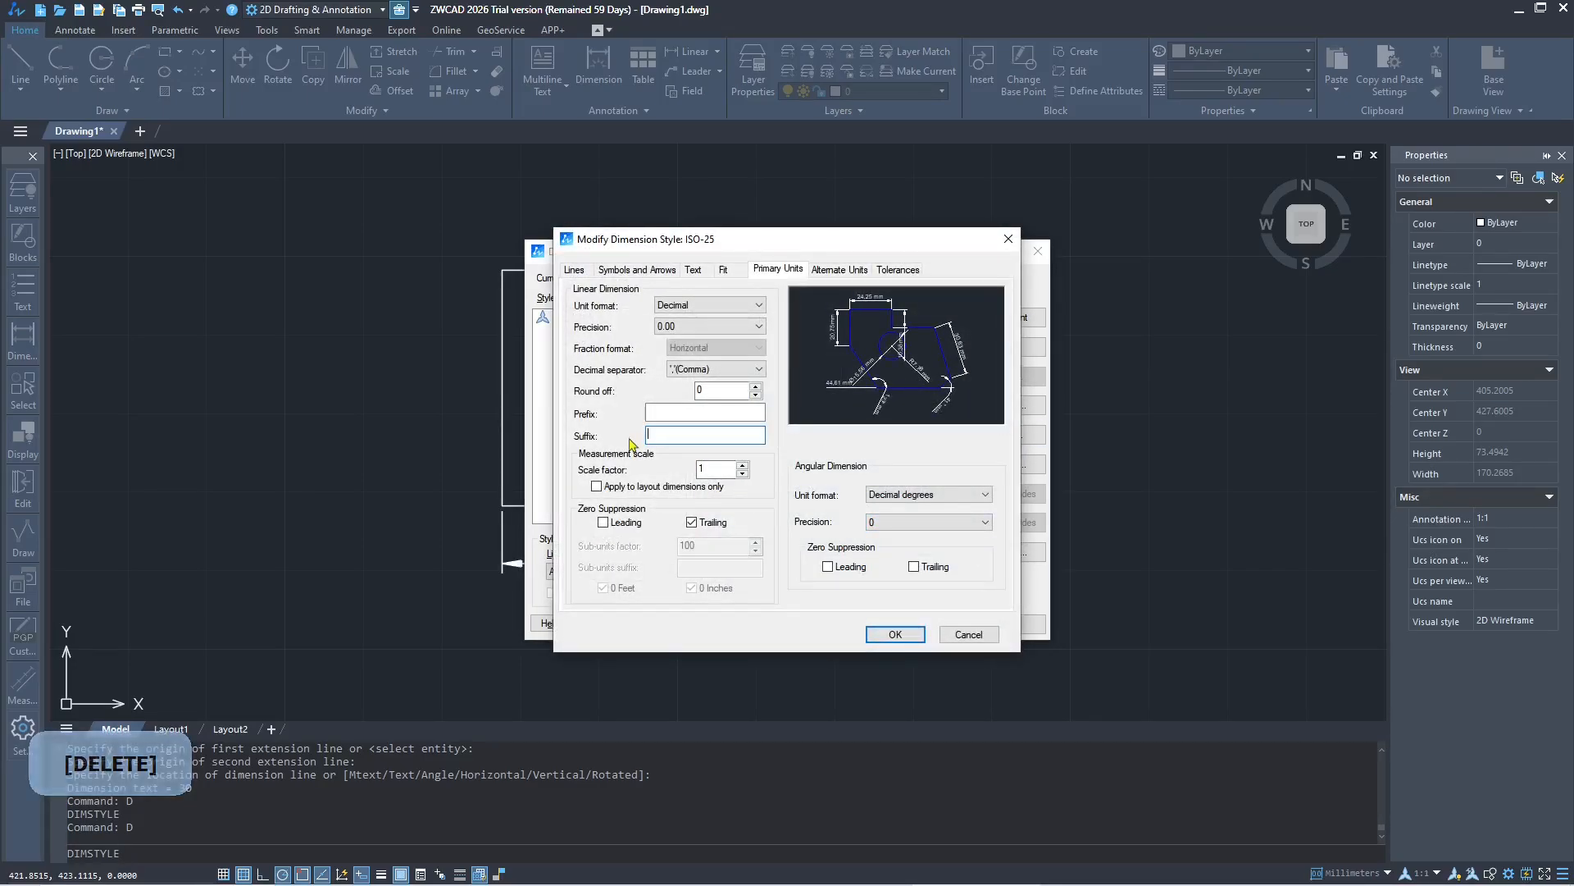
{"action": "left_click", "coordinate": [756, 304]}
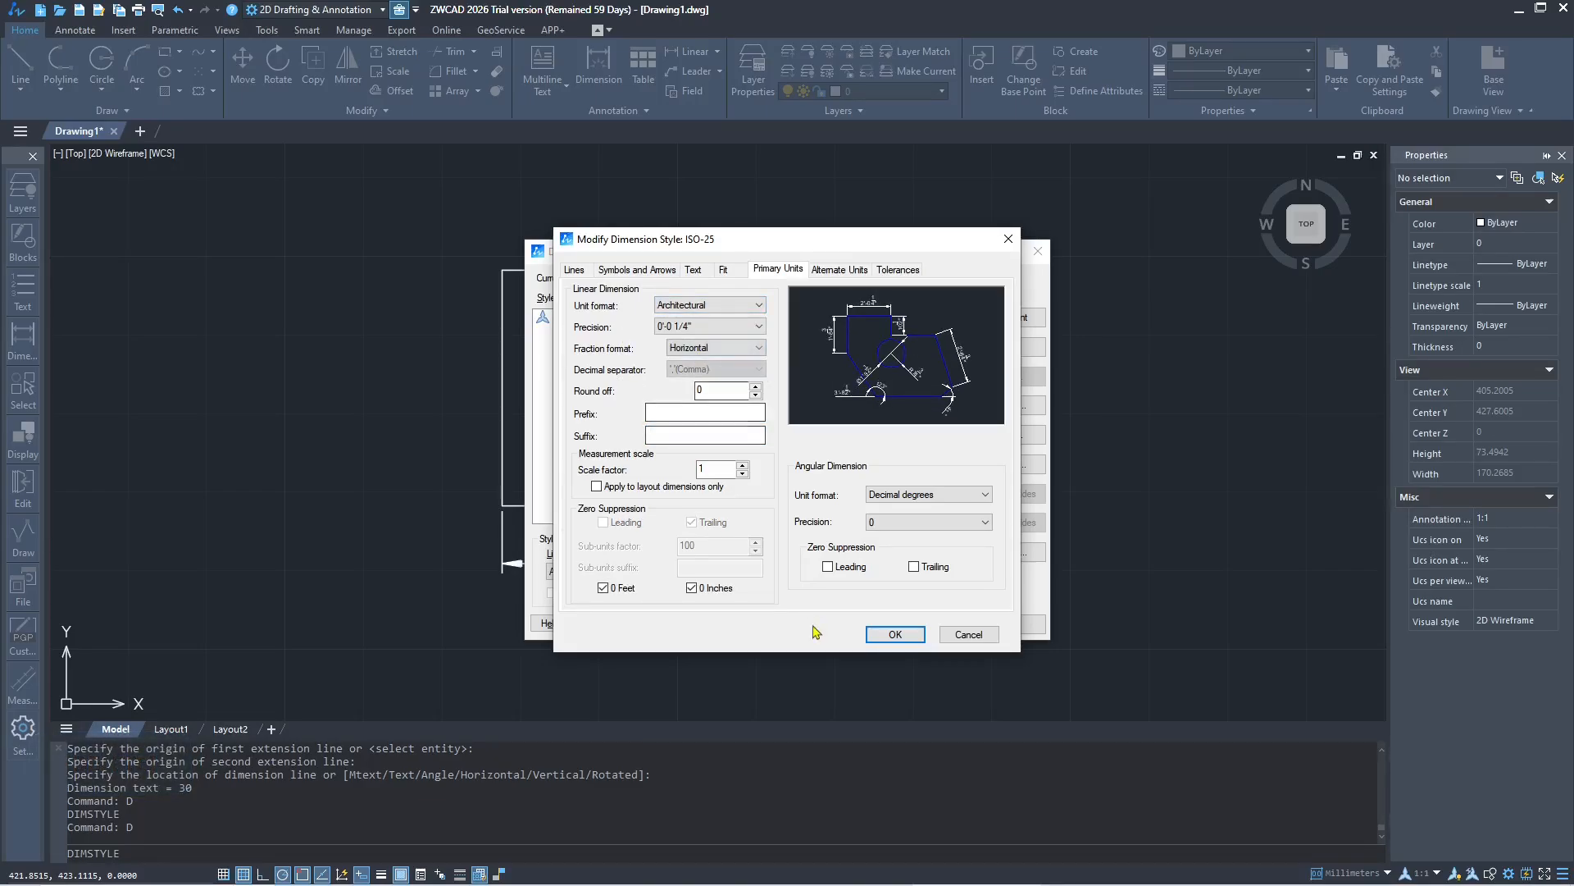
{"action": "left_click", "coordinate": [894, 634]}
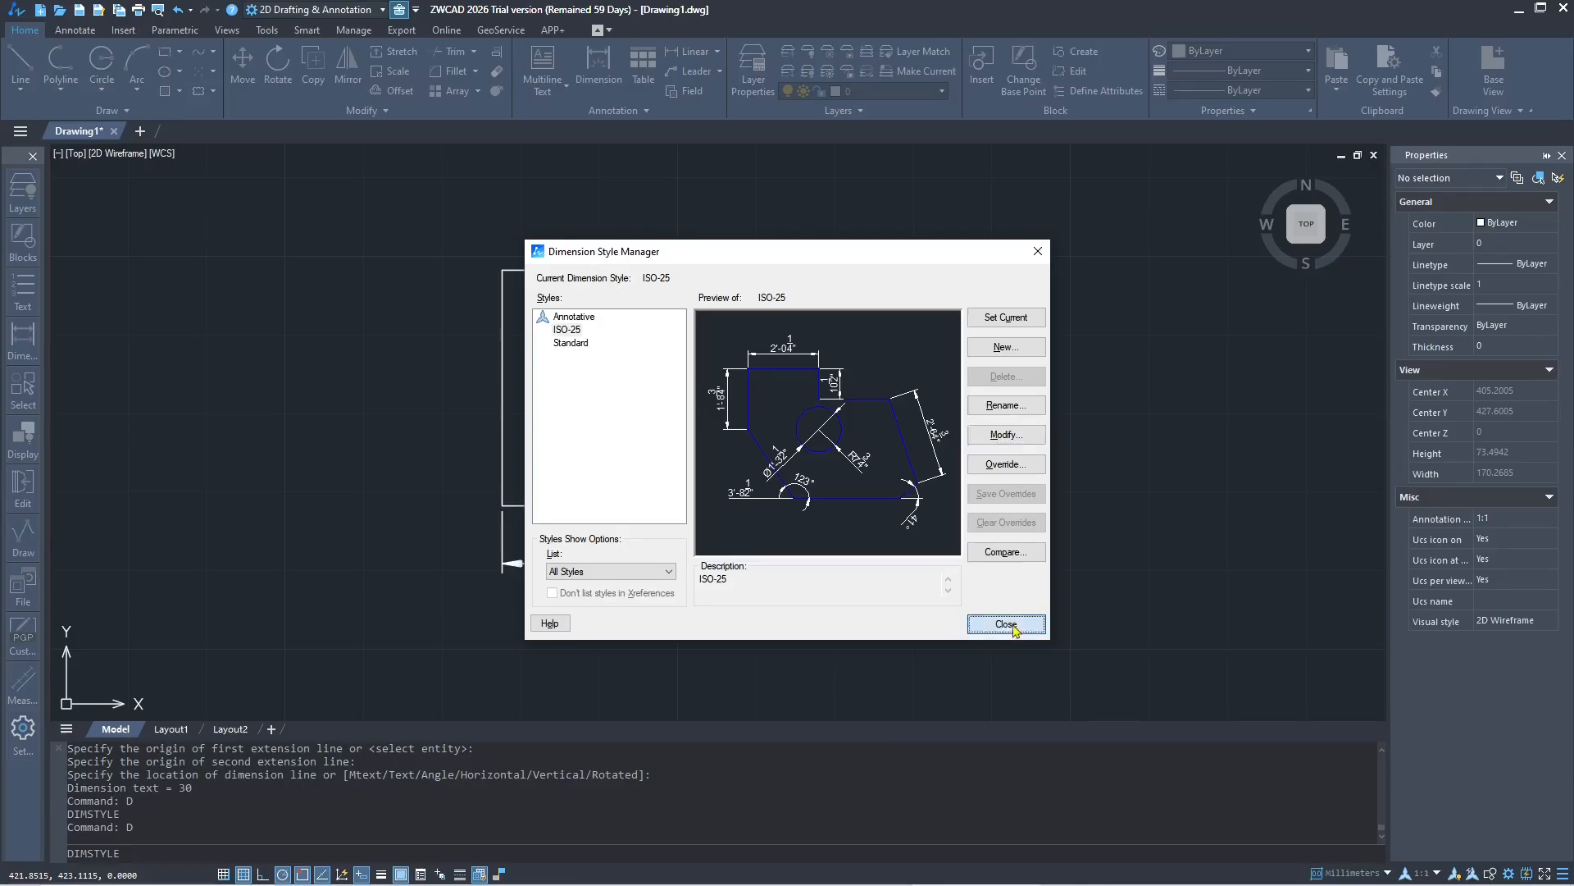
Step: Close the Dimension Style Manager so the dimension shows 2'-6"
{"action": "left_click", "coordinate": [1006, 624]}
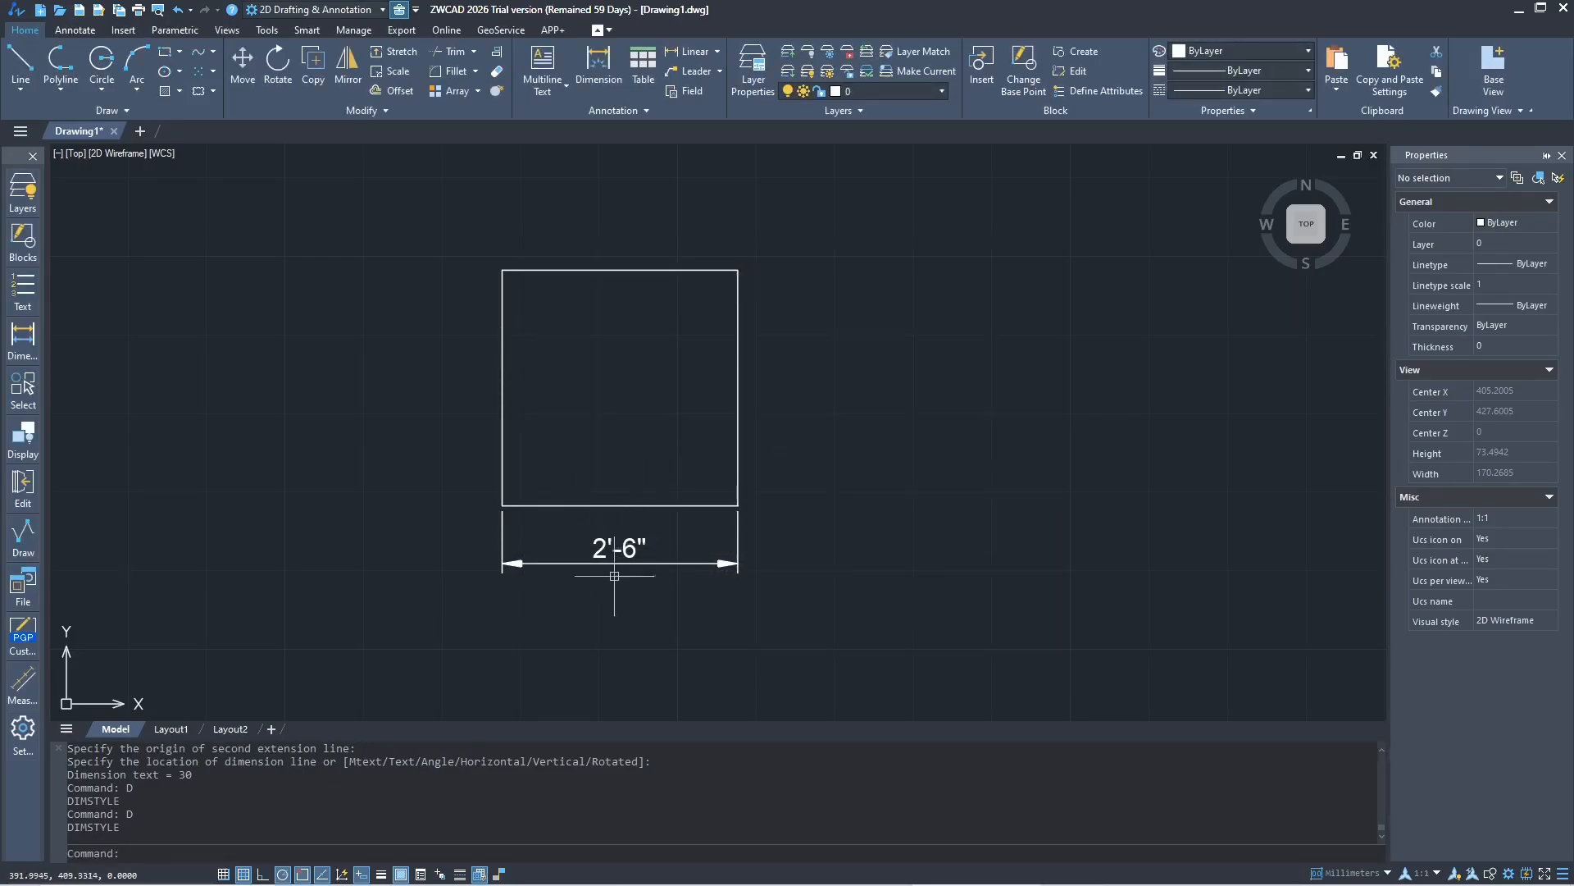
{"action": "mouse_move", "coordinate": [656, 590]}
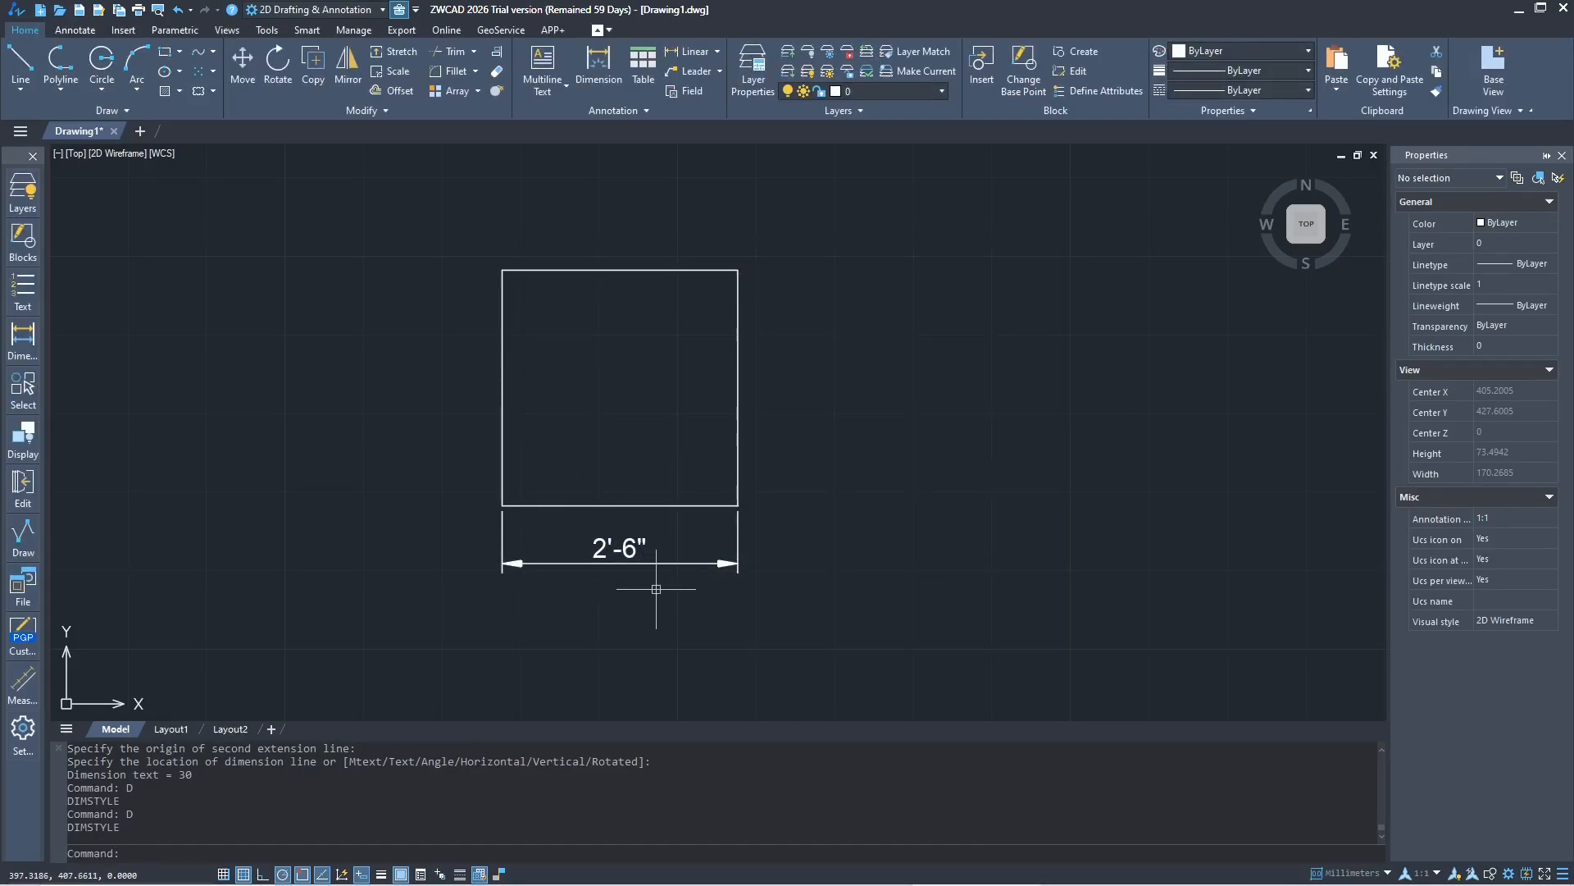